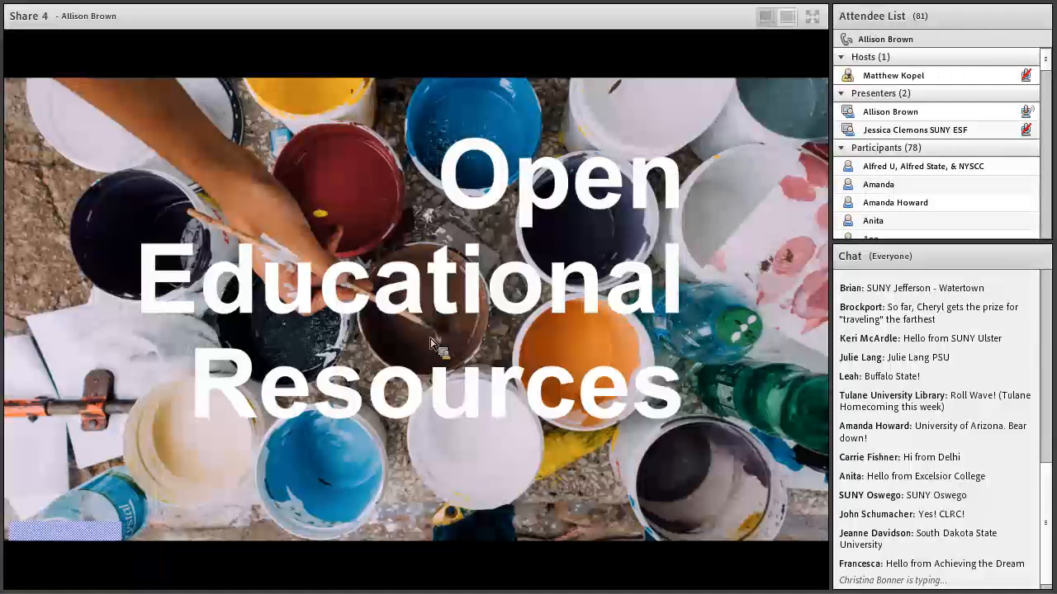
# Scroll through the Open SUNY College Success Career Exploration module page.
pyautogui.scroll(-3)
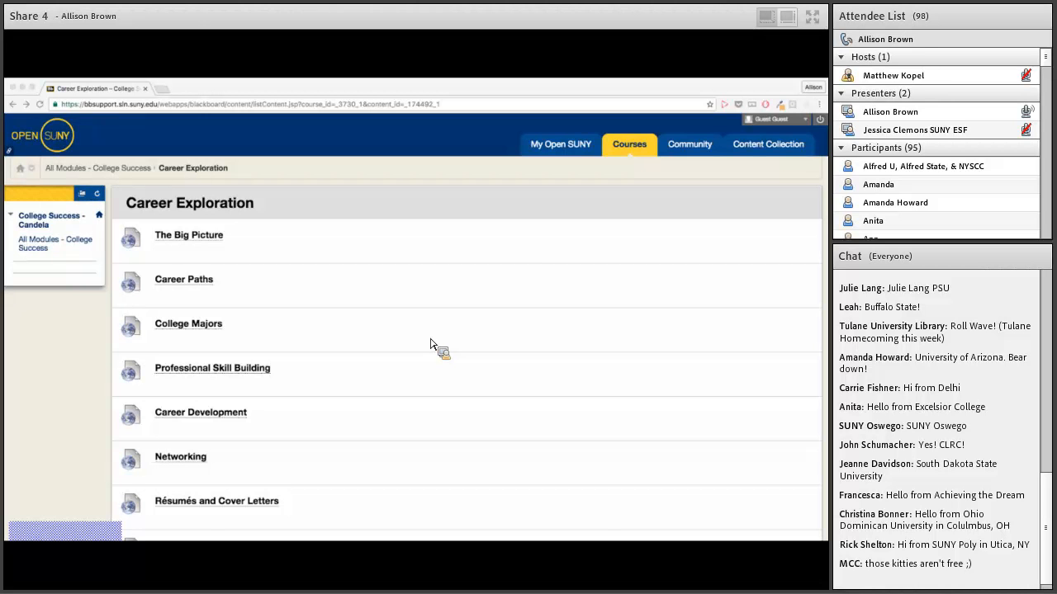
# Show the OER Success Framework Rubric slide with its seven categories in the share pod.
pyautogui.click(184, 279)
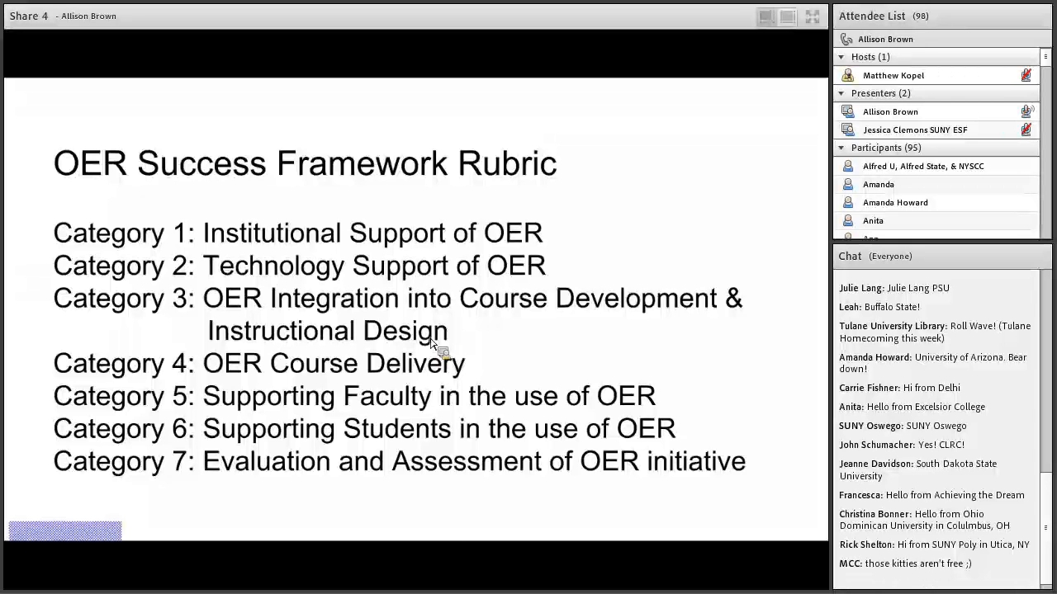
# Scroll the slide deck forward to the closing contact e-mail slide.
pyautogui.scroll(-3)
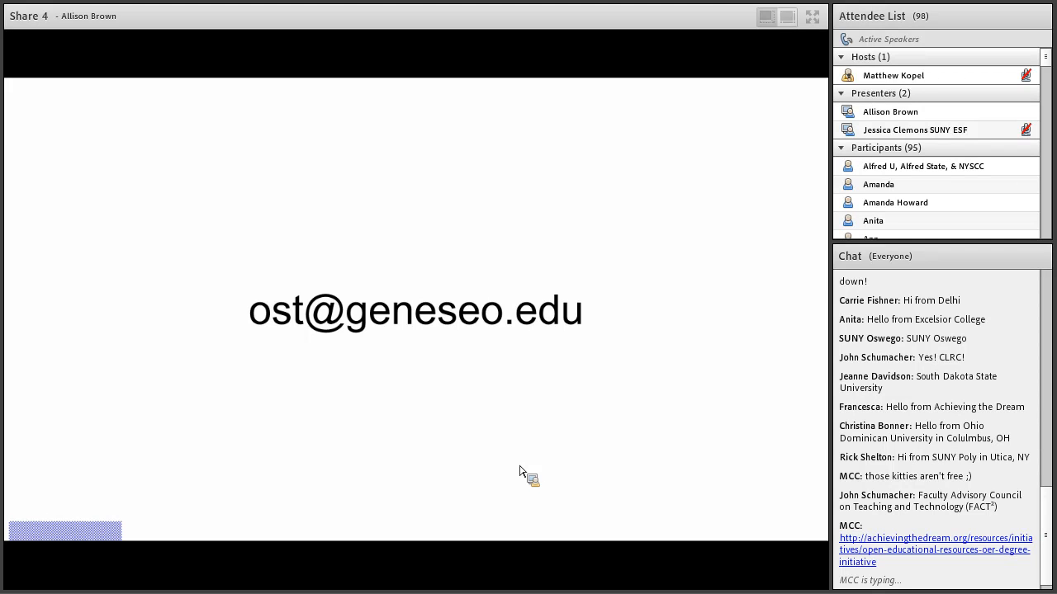
pyautogui.scroll(-3)
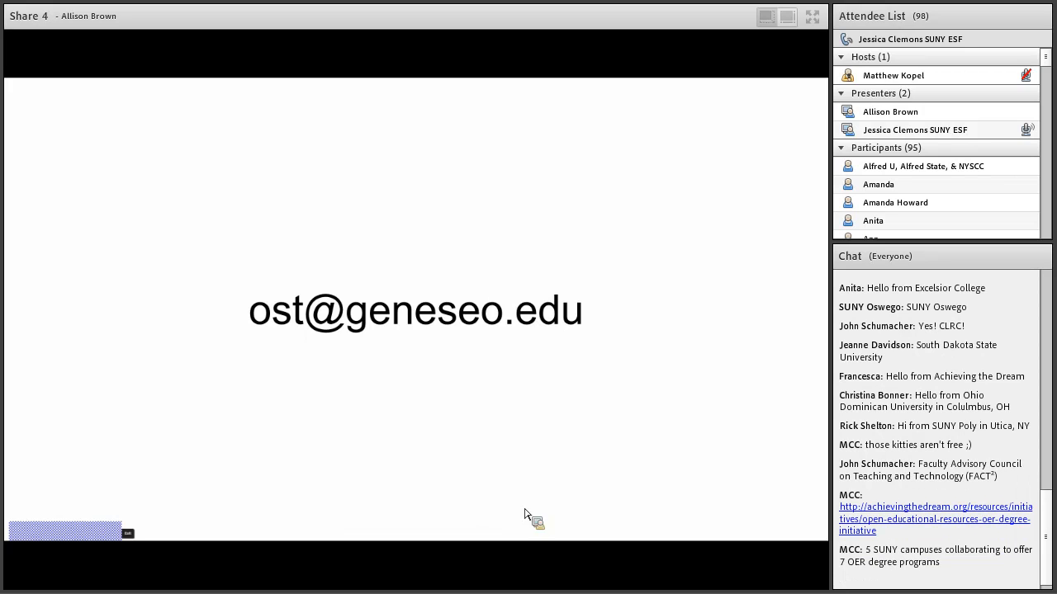
pyautogui.moveTo(465, 545)
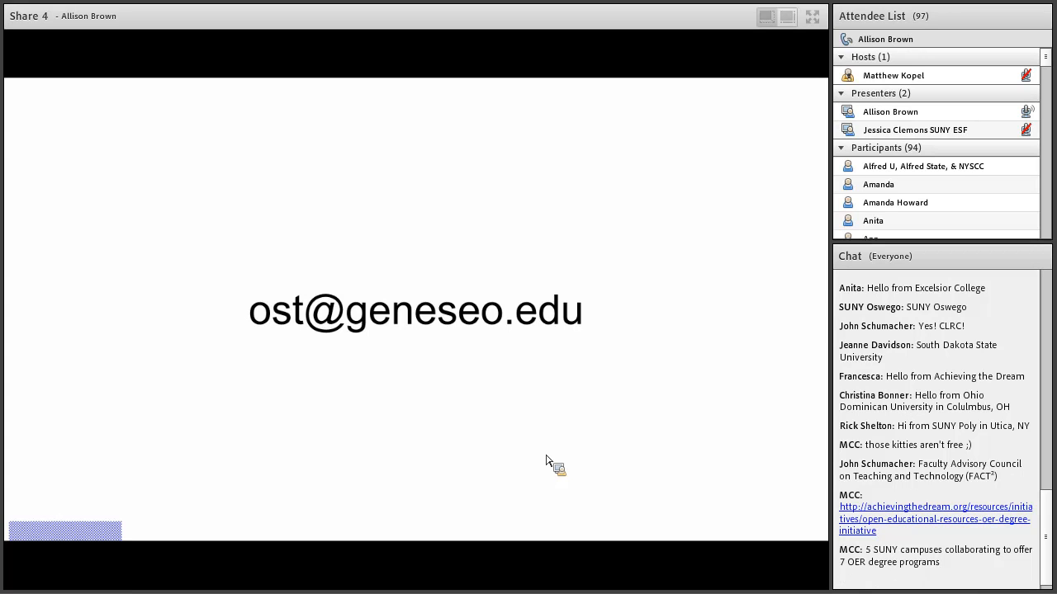
pyautogui.scroll(-3)
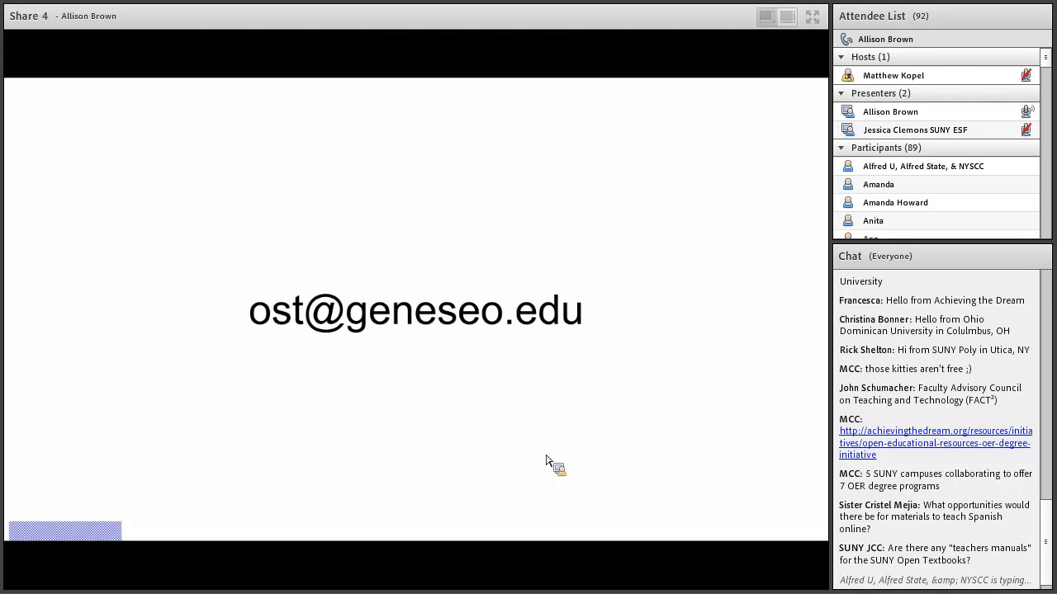
pyautogui.scroll(-3)
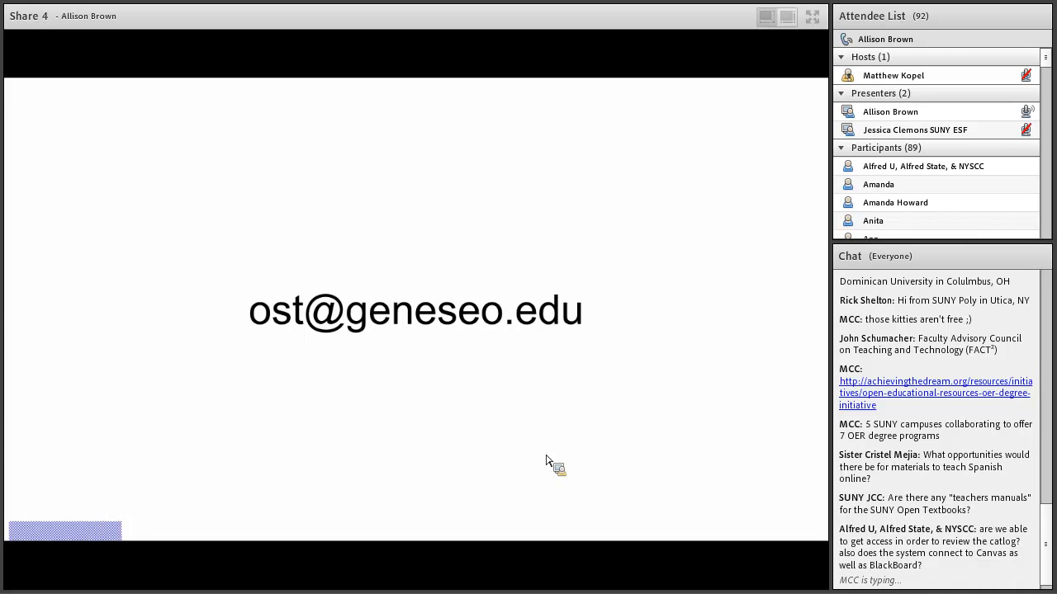
# Scroll the shared deck to keep the contact e-mail slide on screen.
pyautogui.scroll(-3)
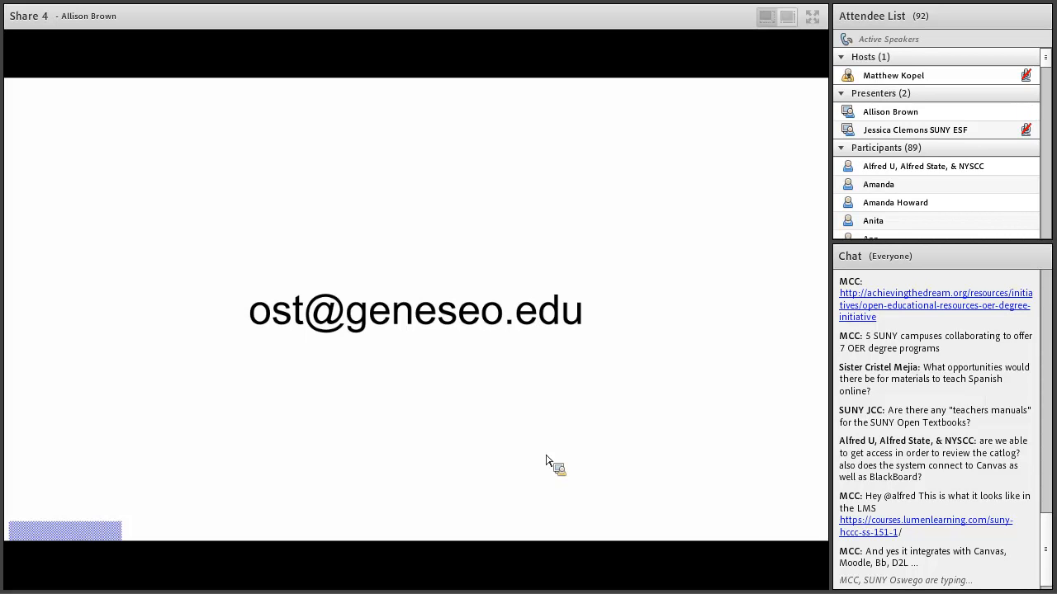
pyautogui.scroll(-3)
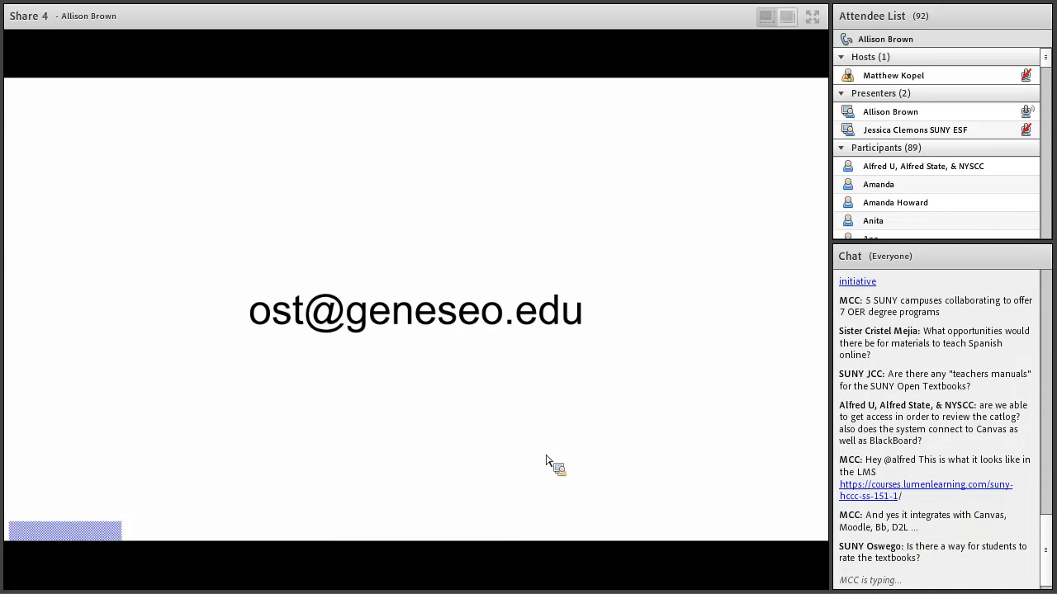
pyautogui.scroll(-3)
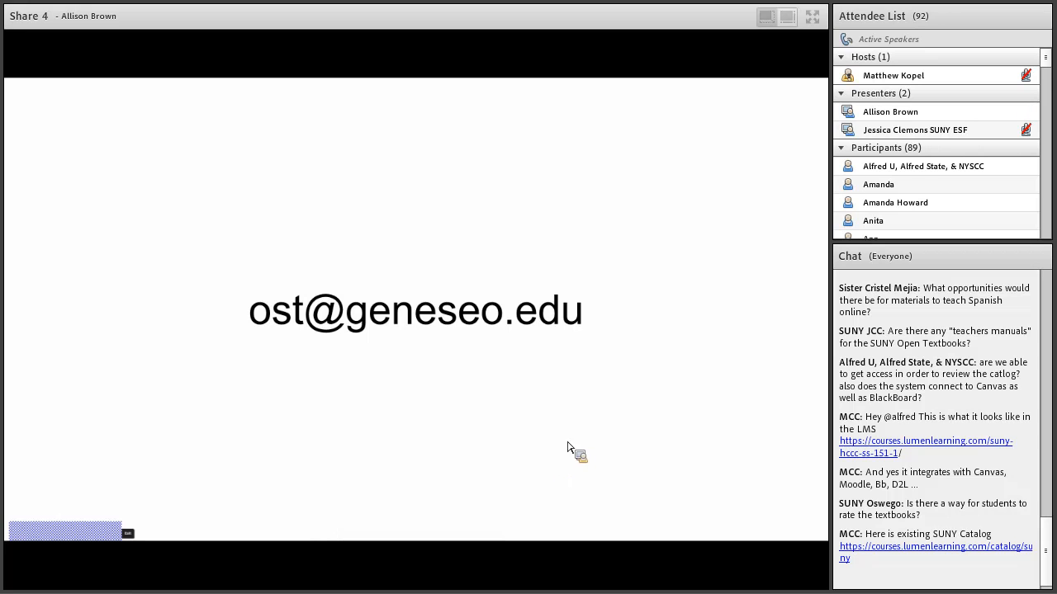
pyautogui.moveTo(496, 384)
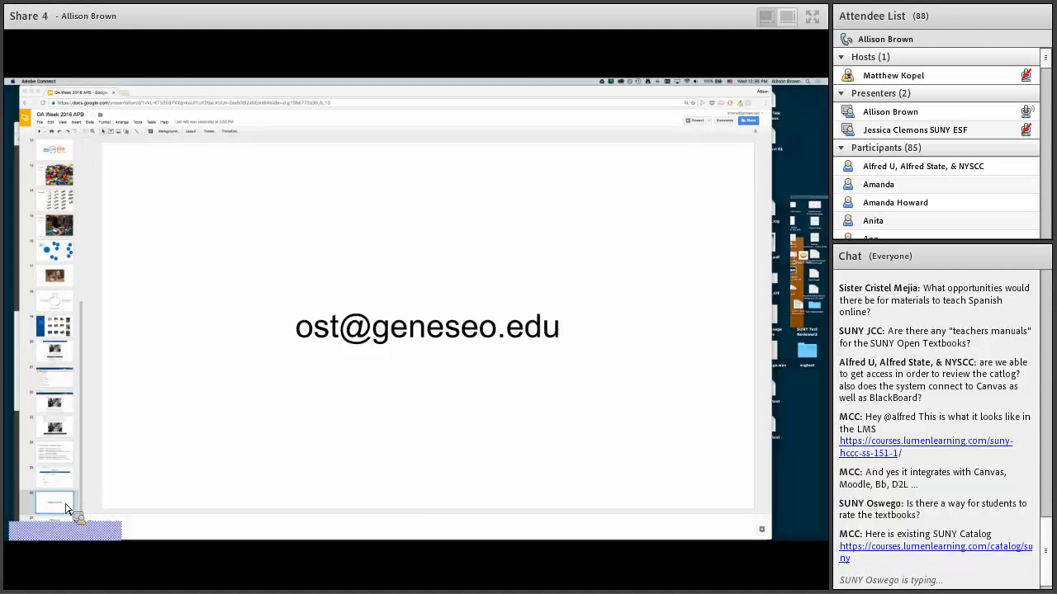
# Scroll the shared Google Slides deck forward to the References slide.
pyautogui.scroll(-3)
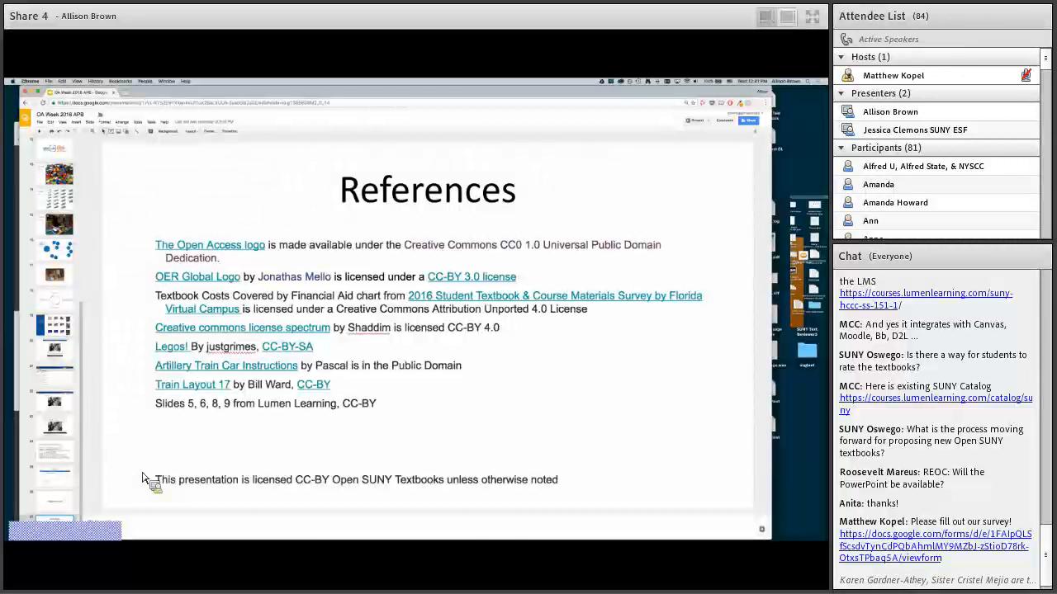
pyautogui.scroll(-3)
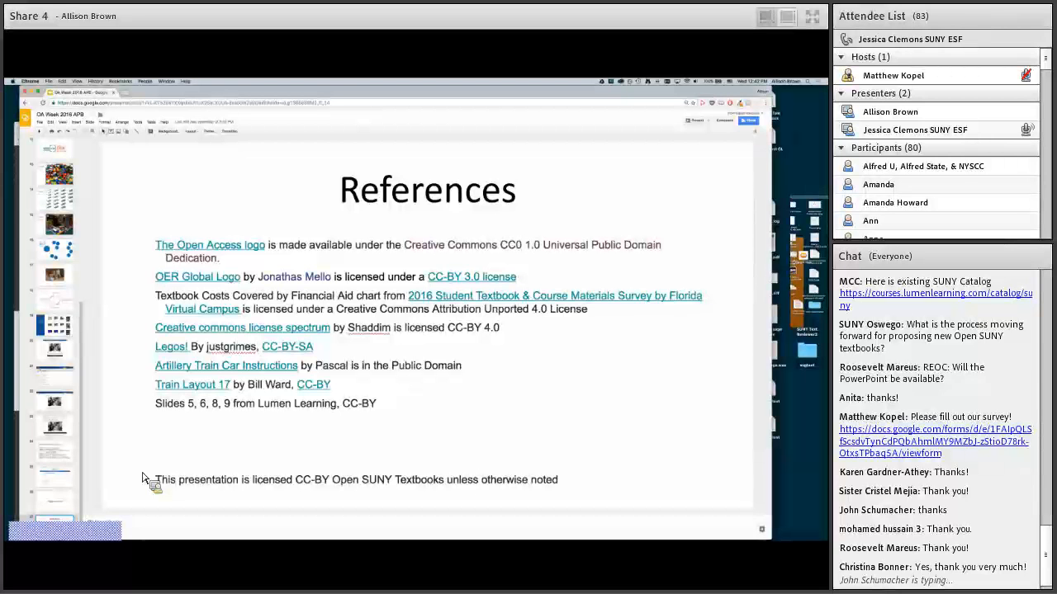
pyautogui.scroll(-3)
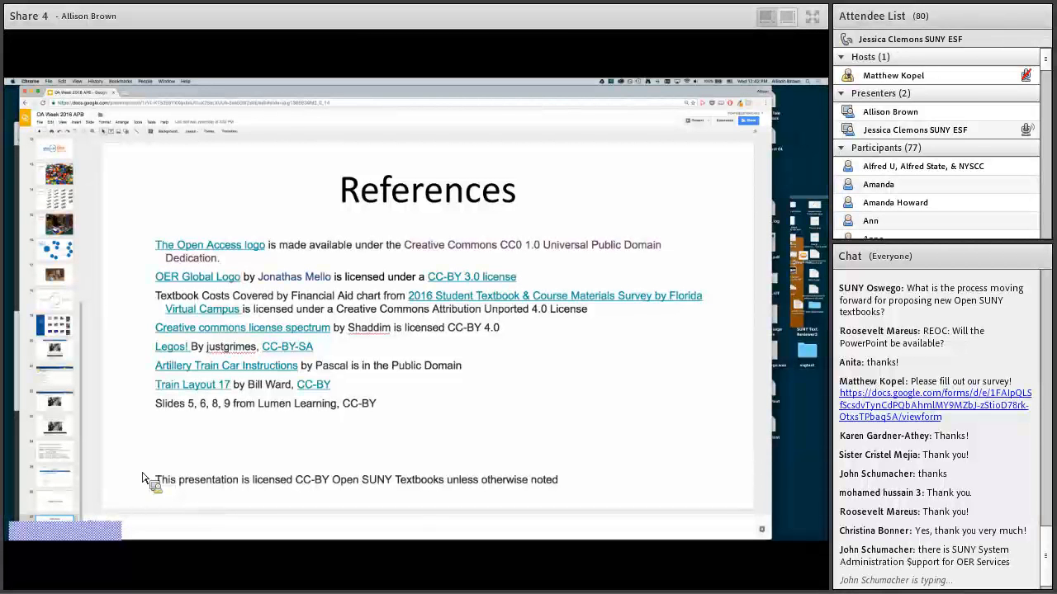
pyautogui.scroll(-3)
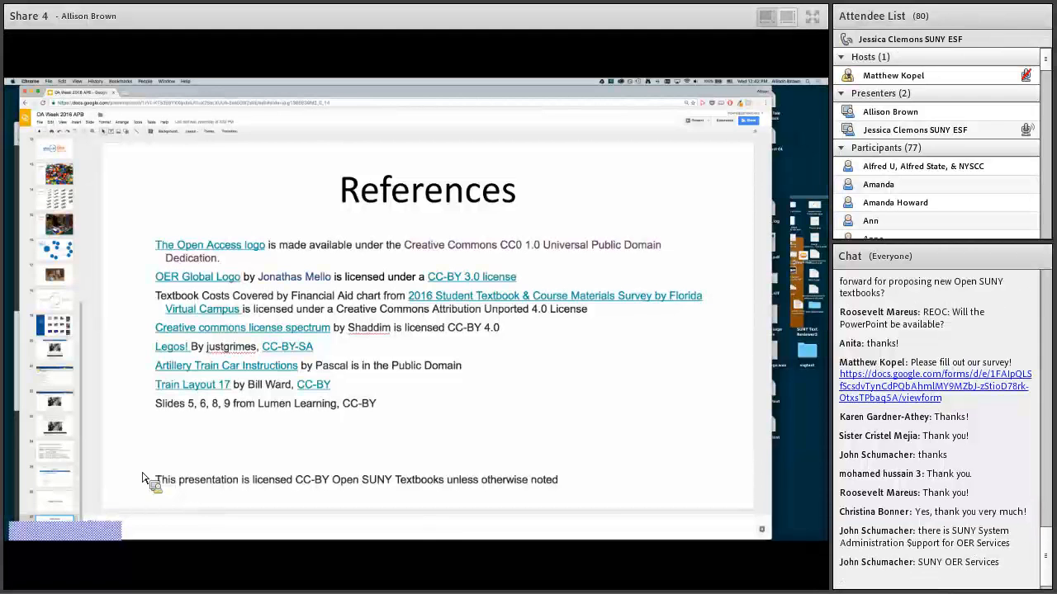